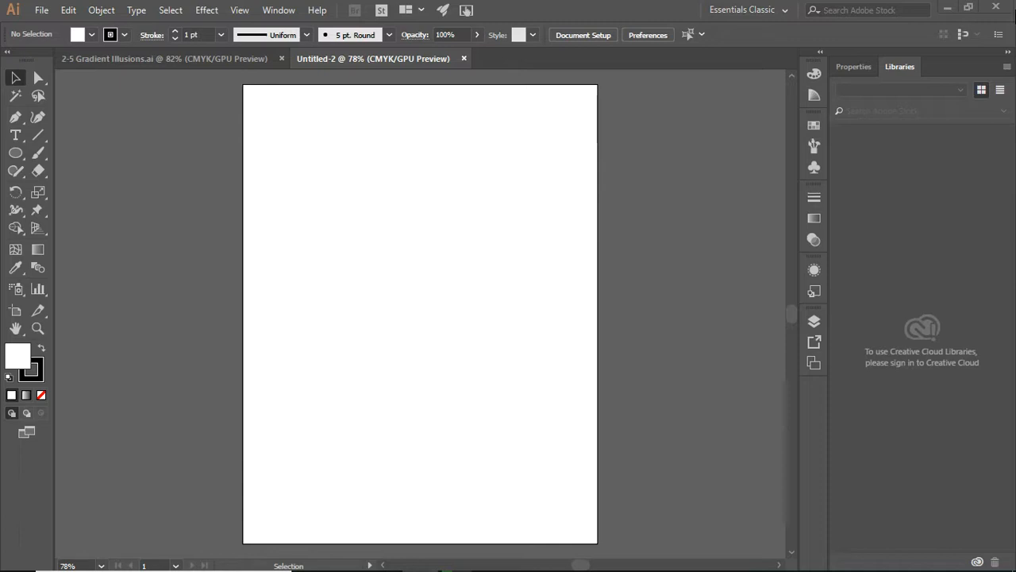
pyautogui.moveTo(373, 57)
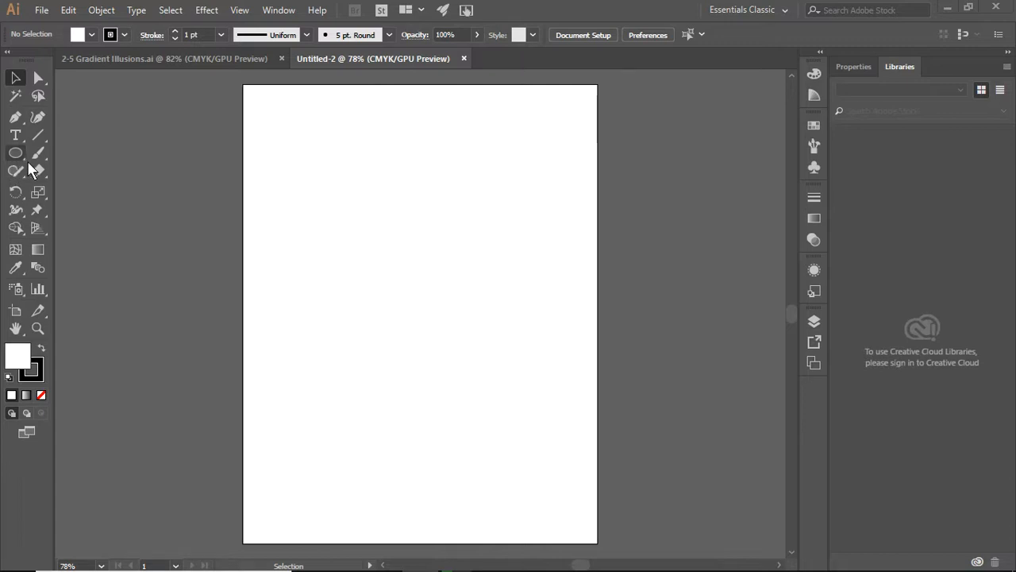
pyautogui.moveTo(778, 13)
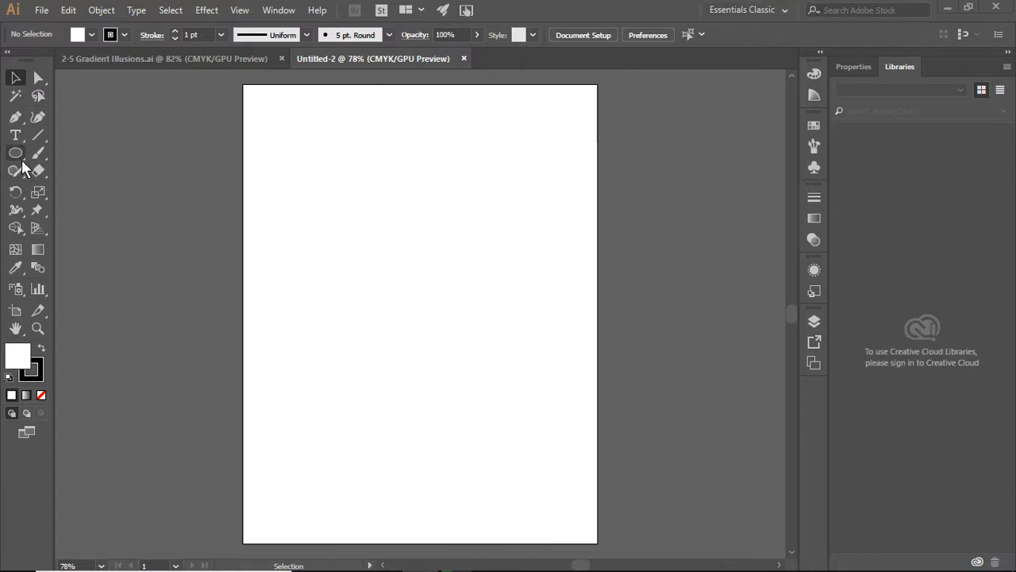
# Step: Draw a white-filled rectangle with a pink 9 pt stroke near the page's upper left
pyautogui.click(16, 152)
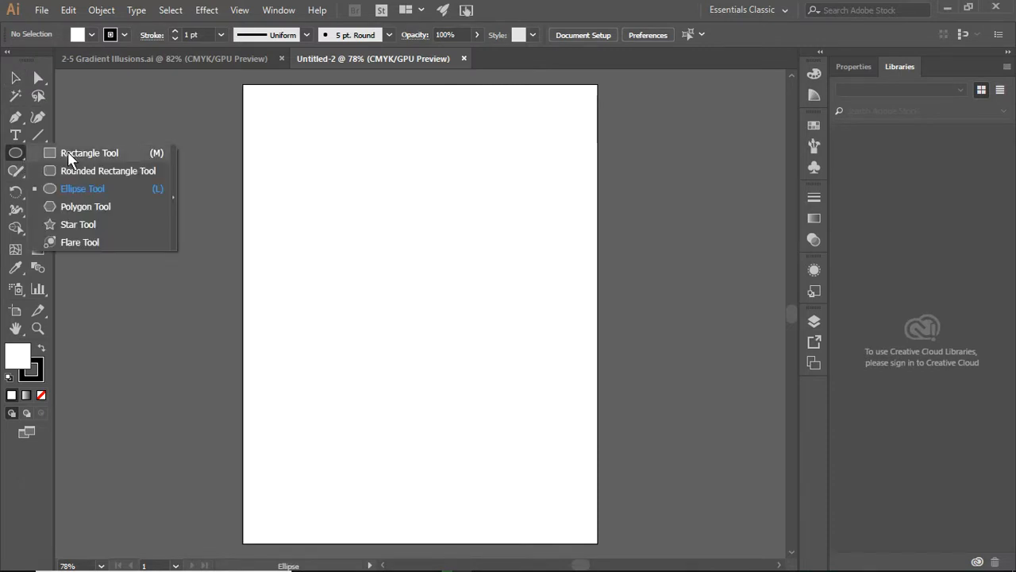
pyautogui.click(89, 153)
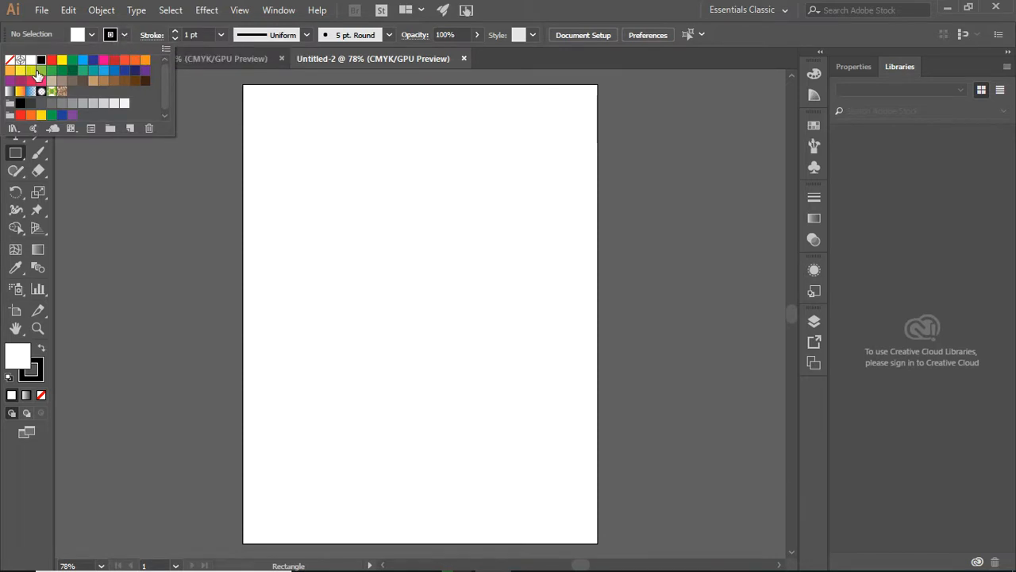
pyautogui.click(42, 79)
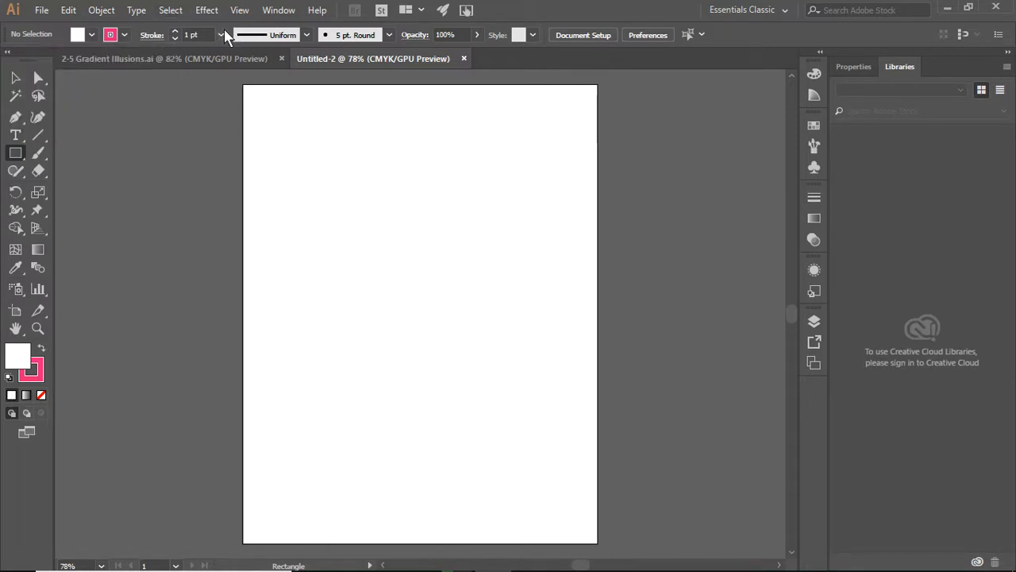
pyautogui.click(222, 35)
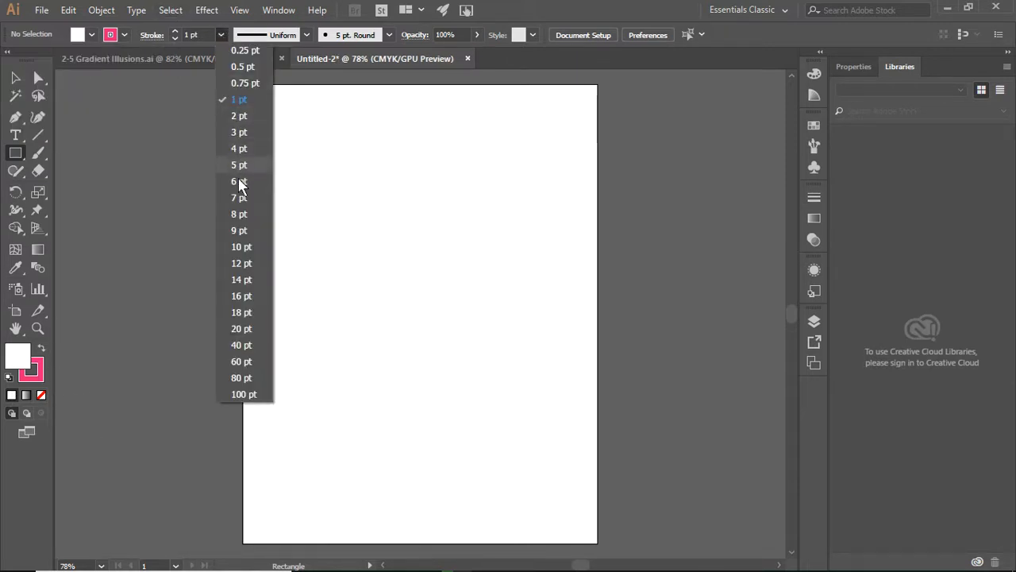
pyautogui.click(238, 230)
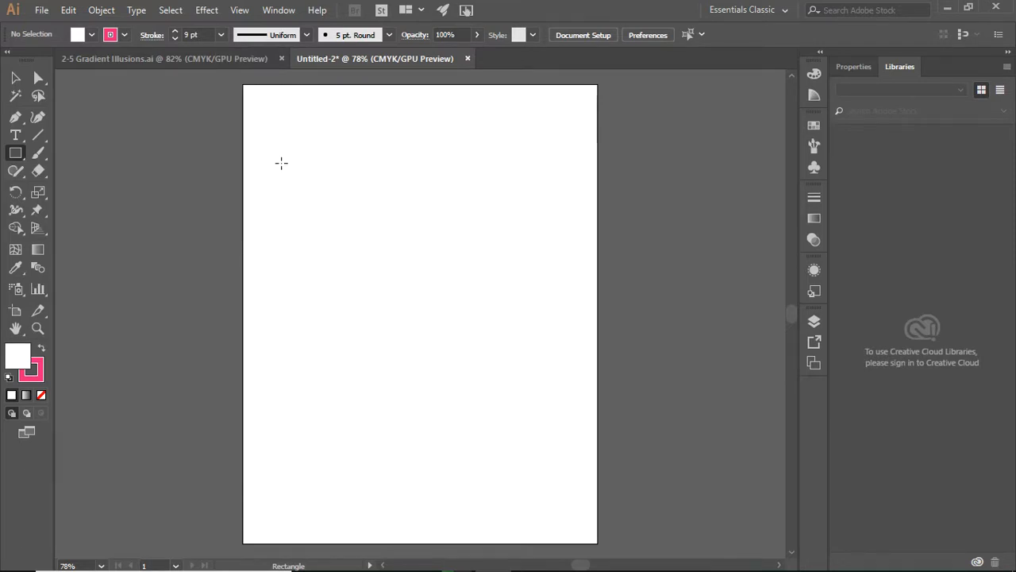
pyautogui.moveTo(280, 162); pyautogui.dragTo(405, 273)
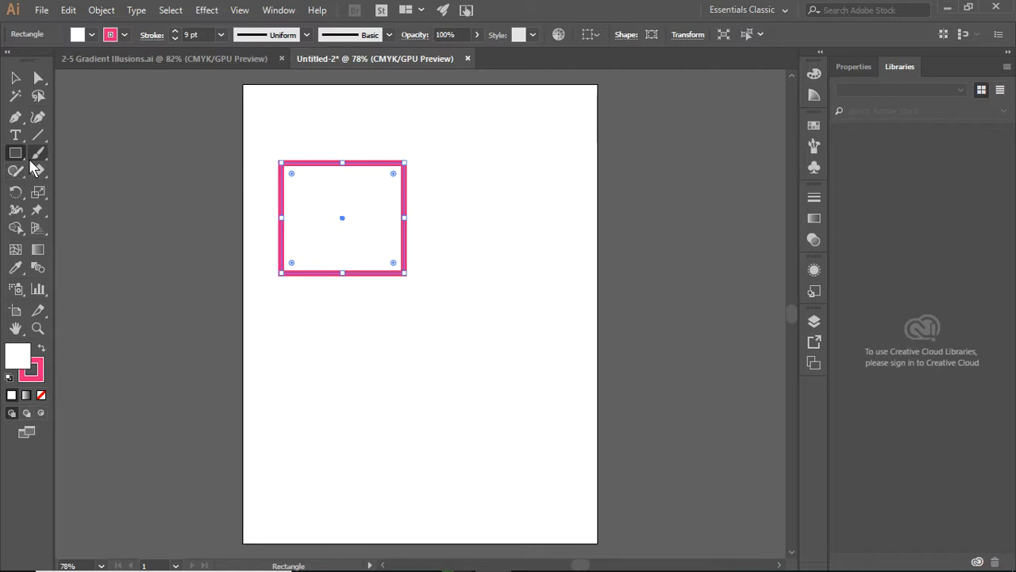
# Step: Place a small pink-outlined polygon from the Polygon dialog to the right of the rectangle
pyautogui.click(16, 153)
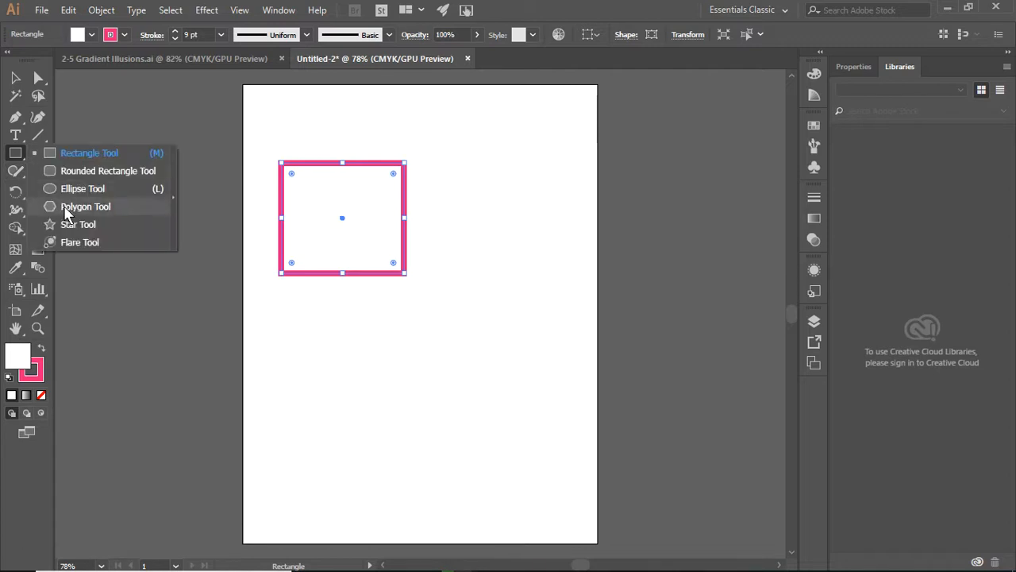
pyautogui.click(86, 206)
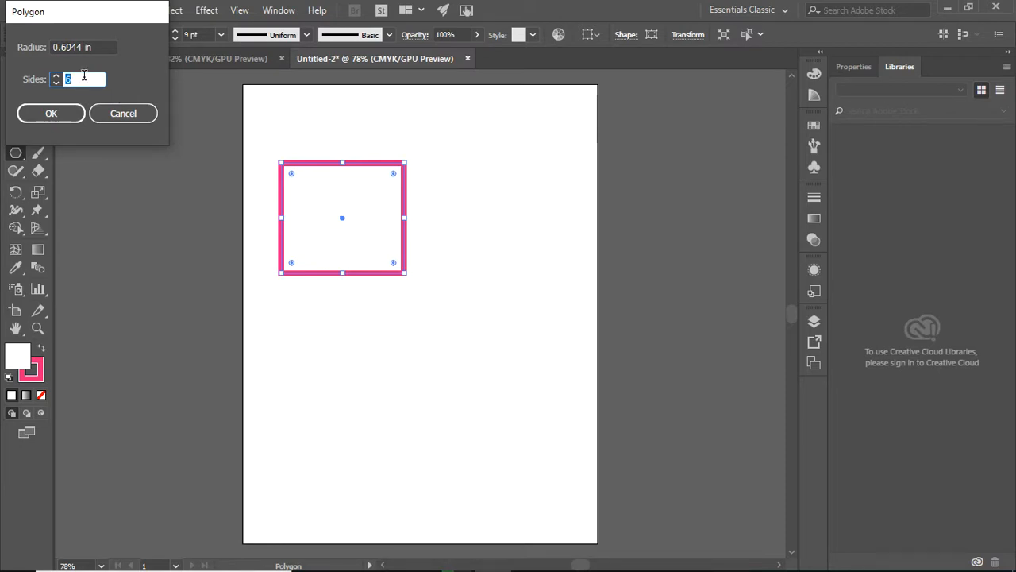
pyautogui.click(51, 113)
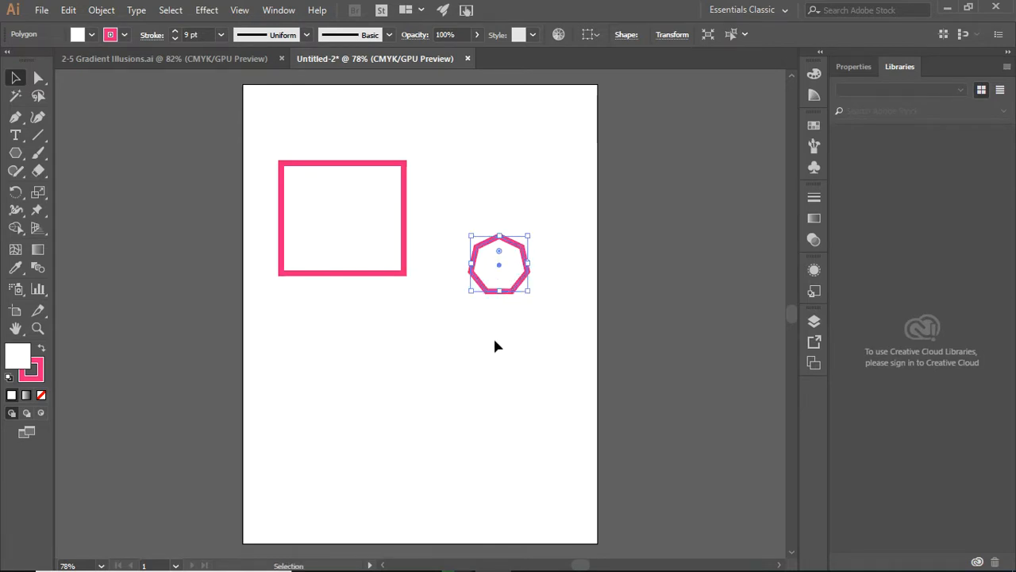
pyautogui.moveTo(245, 145)
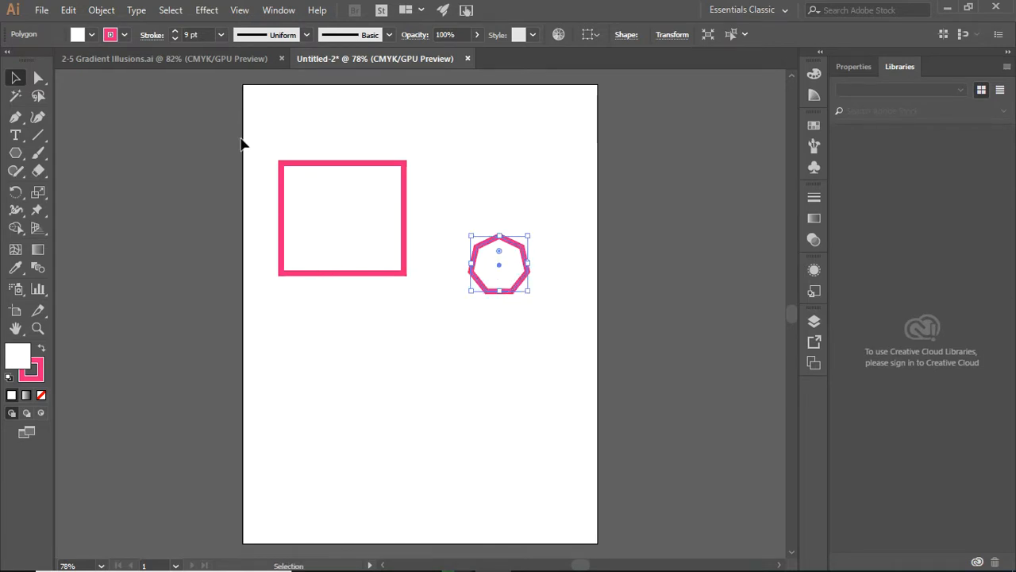
pyautogui.moveTo(80, 105)
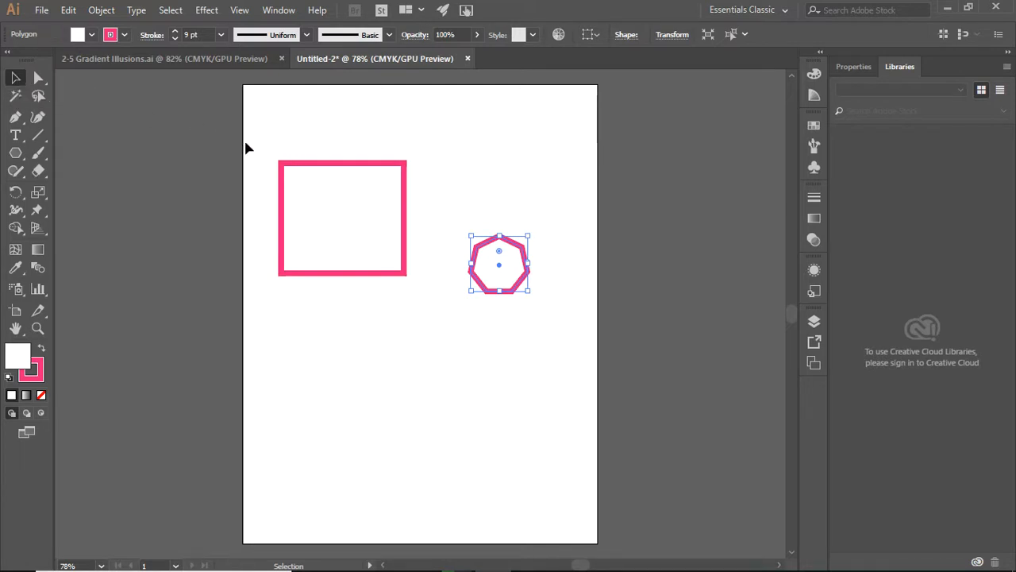
# Step: Select both shapes and set Blend Options spacing to 15 Specified Steps
pyautogui.moveTo(248, 146); pyautogui.dragTo(587, 337)
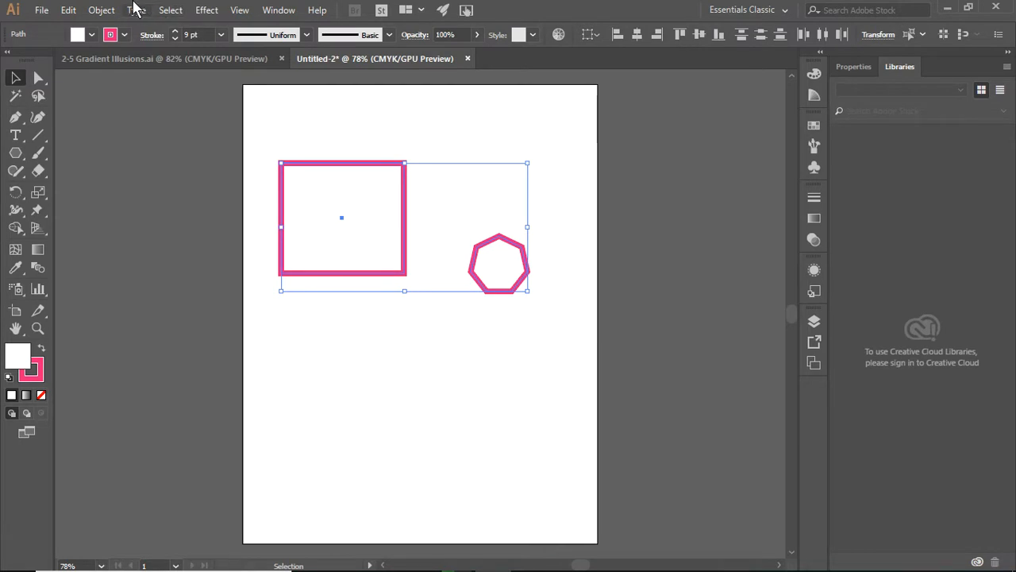
pyautogui.moveTo(114, 12)
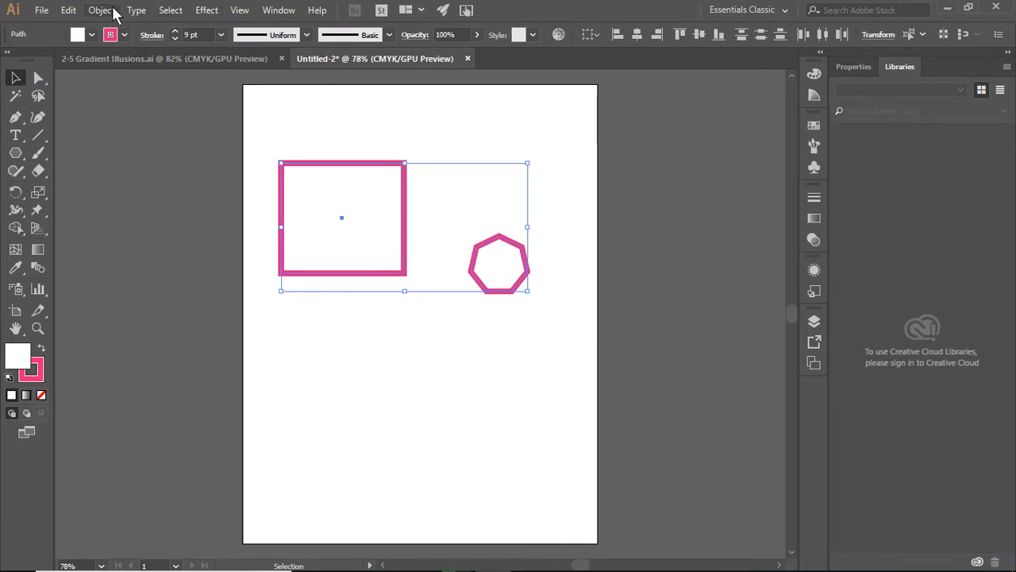
pyautogui.click(100, 10)
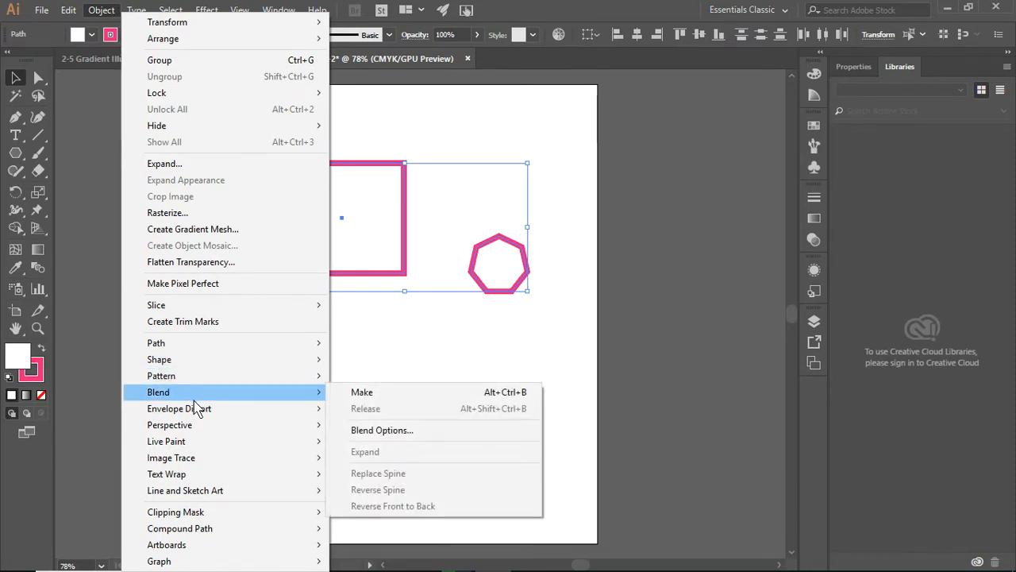
pyautogui.moveTo(389, 397)
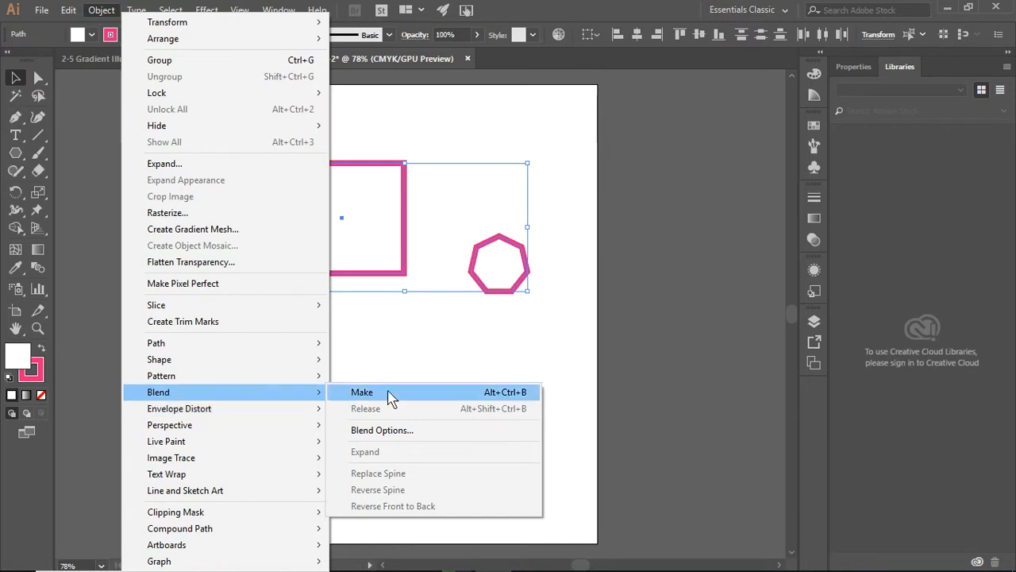
pyautogui.click(381, 429)
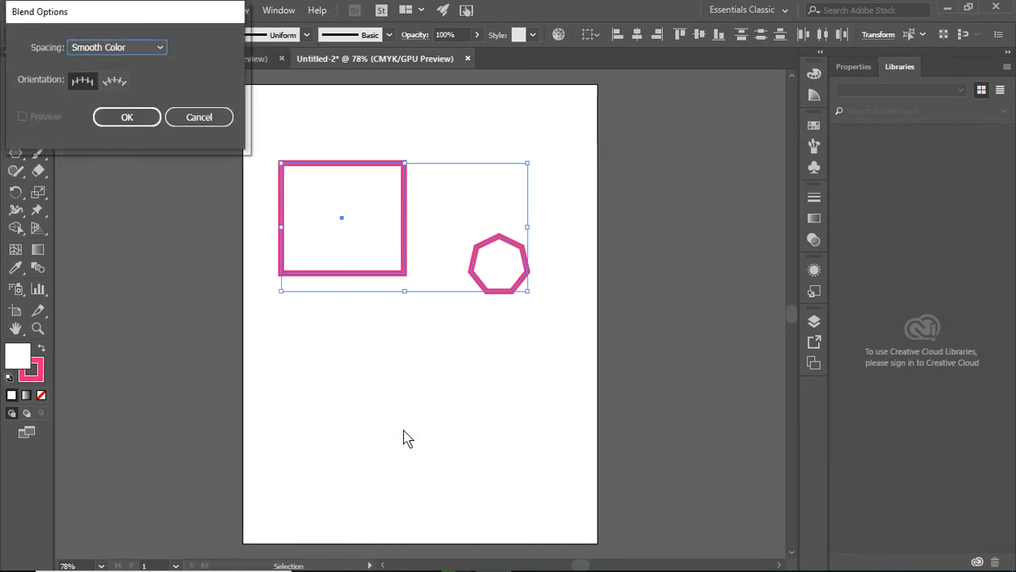
pyautogui.click(118, 48)
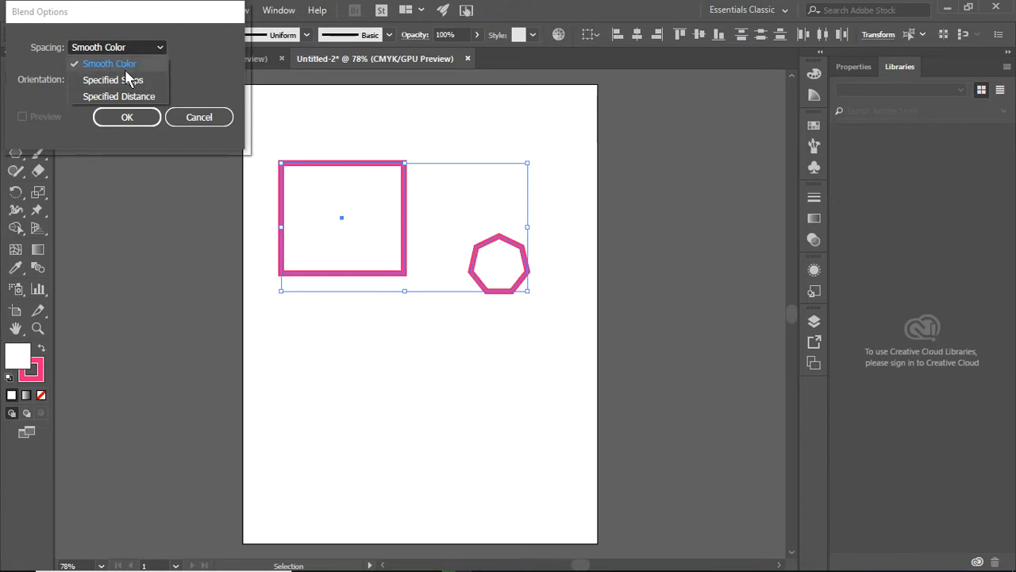
pyautogui.click(112, 79)
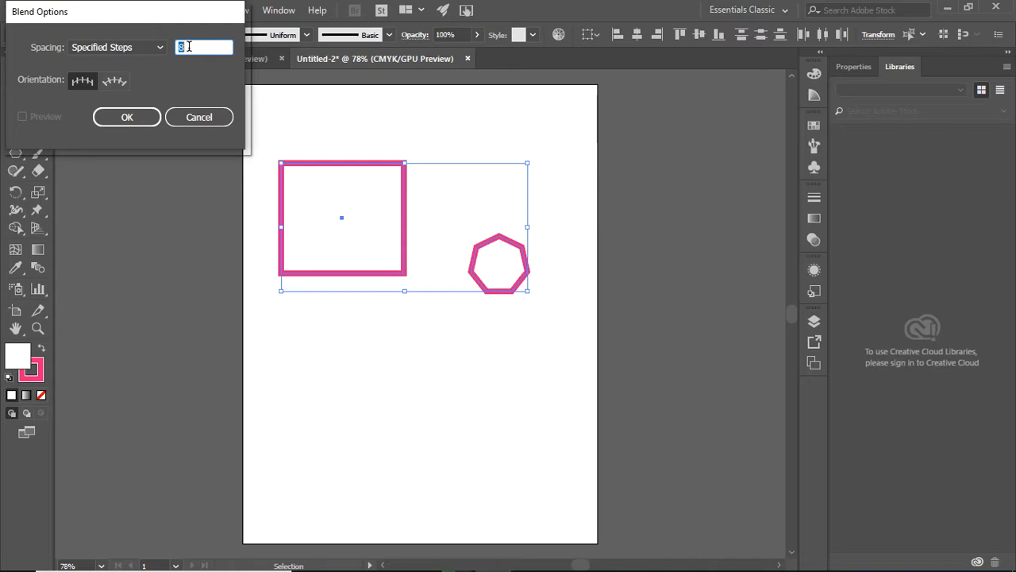
pyautogui.write('15')
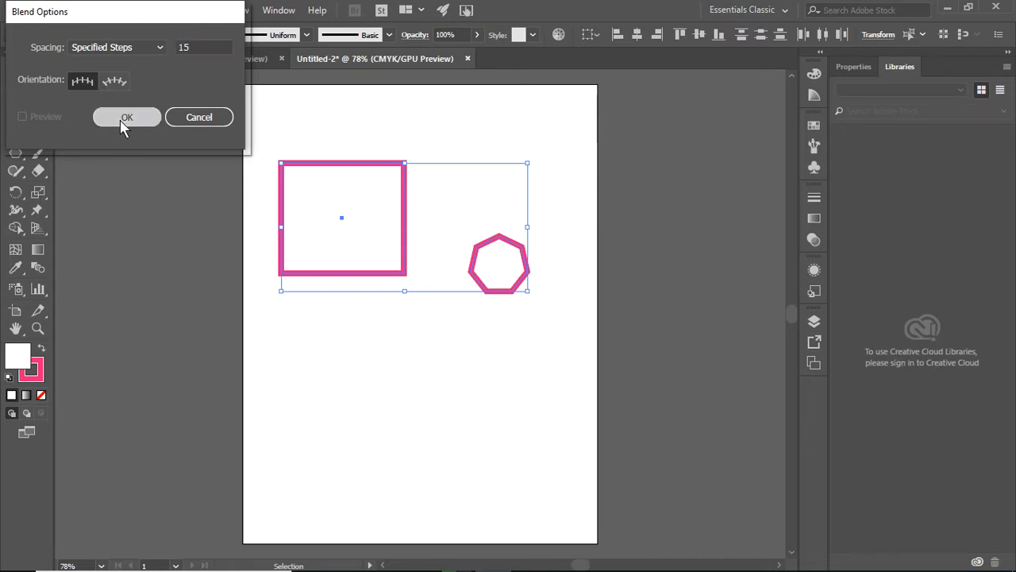
pyautogui.click(127, 118)
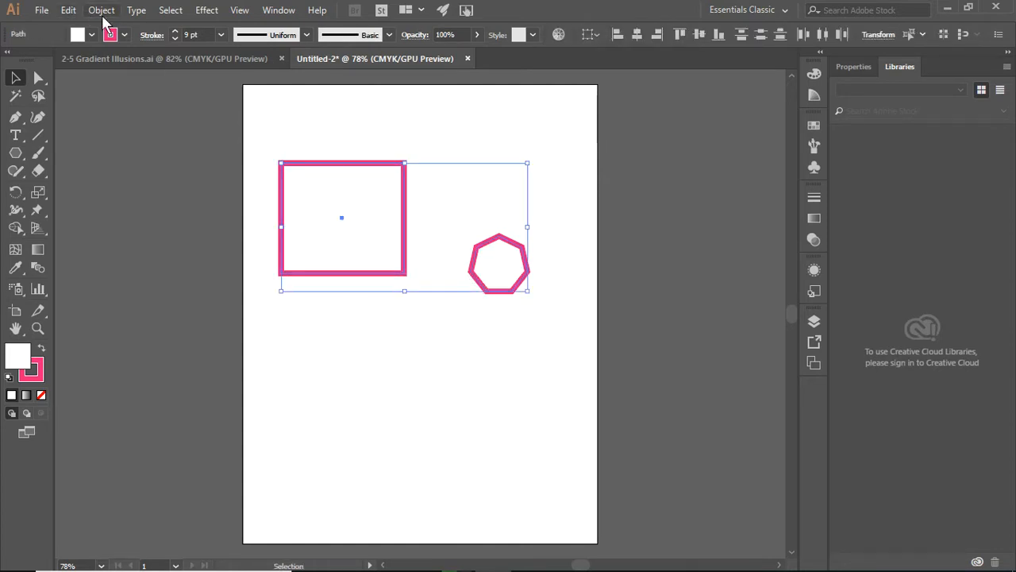
# Step: Make the blend so the rectangle steps into the heptagon as a chain of pink outlines
pyautogui.click(102, 9)
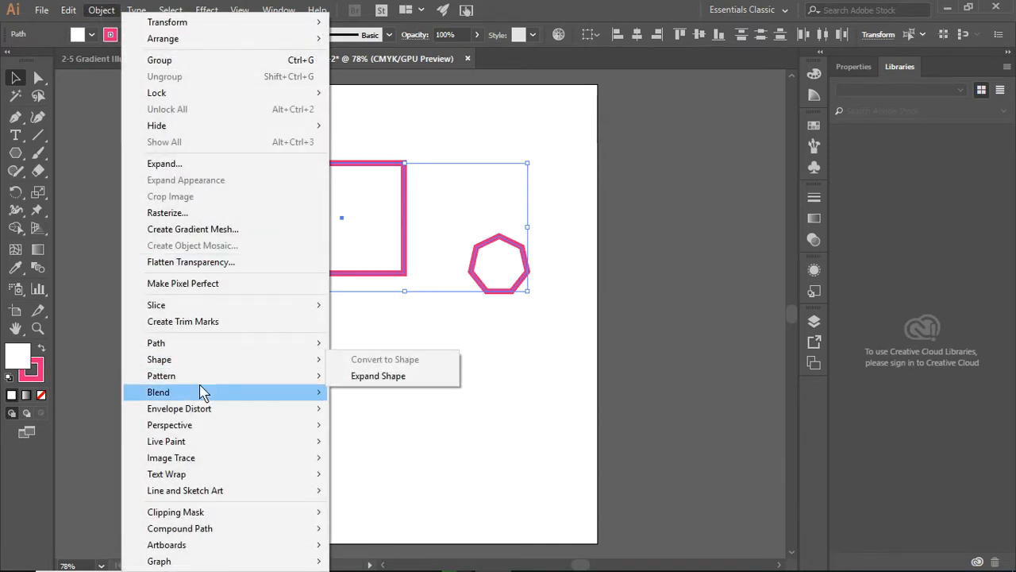
pyautogui.click(361, 391)
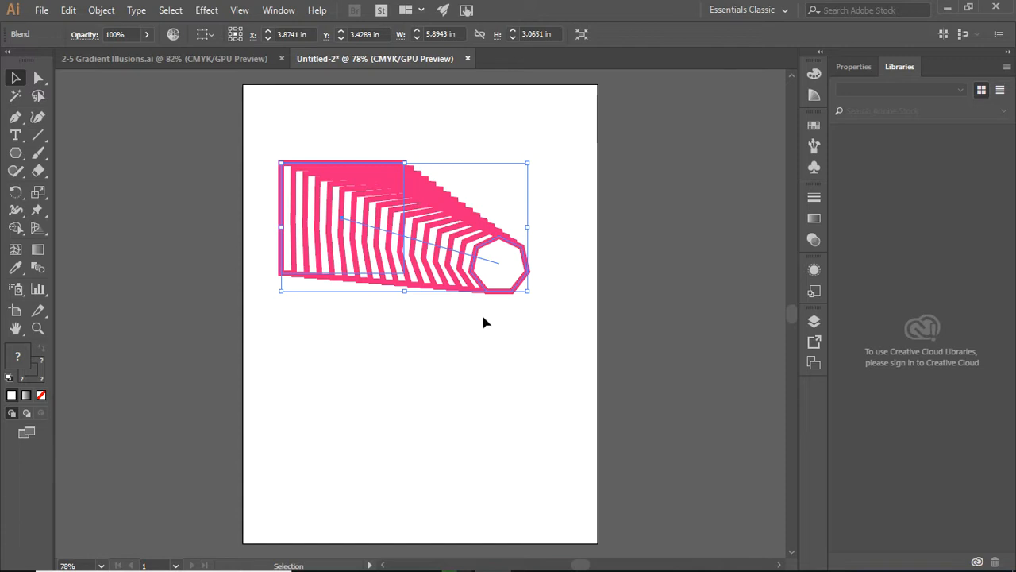
pyautogui.moveTo(101, 162)
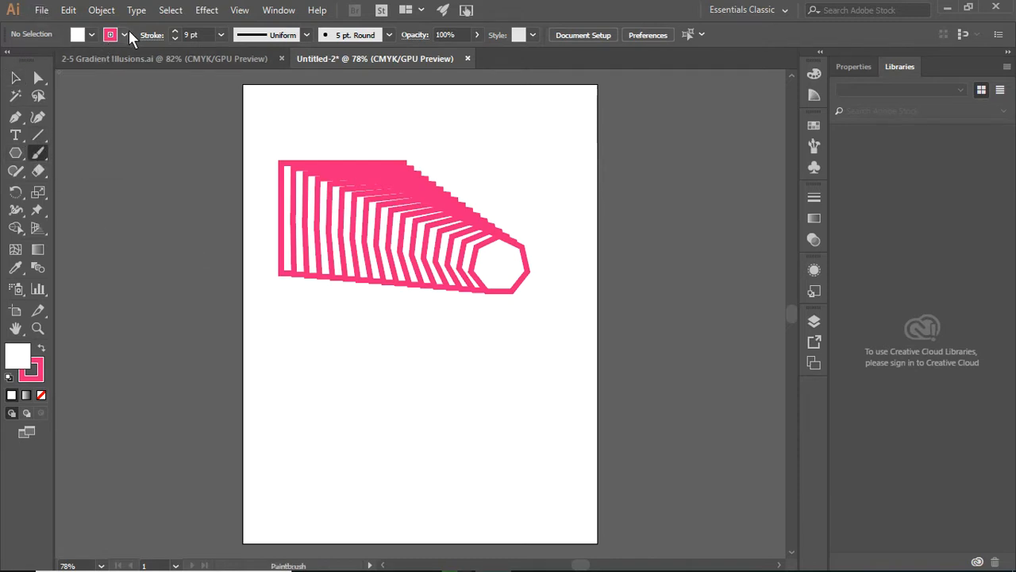
pyautogui.moveTo(126, 39)
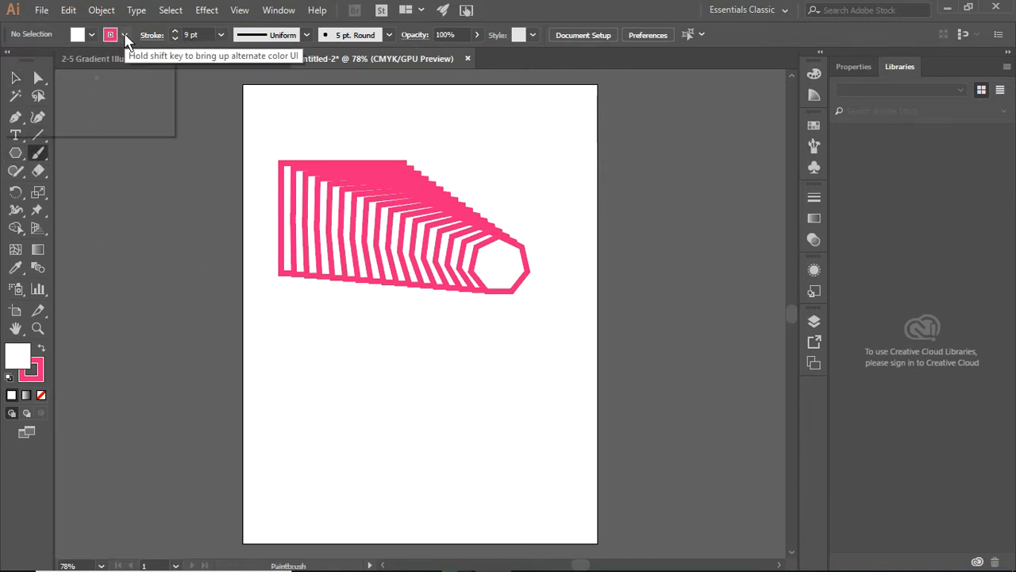
# Step: Paint two crossing curved Paintbrush strokes with a yellow-orange gradient below the blend
pyautogui.click(123, 35)
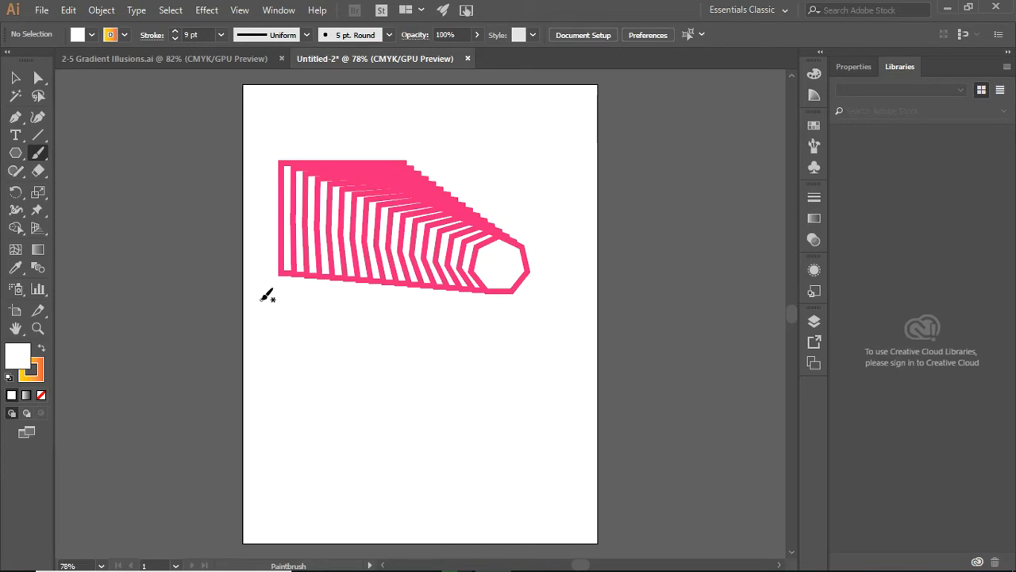
pyautogui.moveTo(285, 308); pyautogui.dragTo(426, 460)
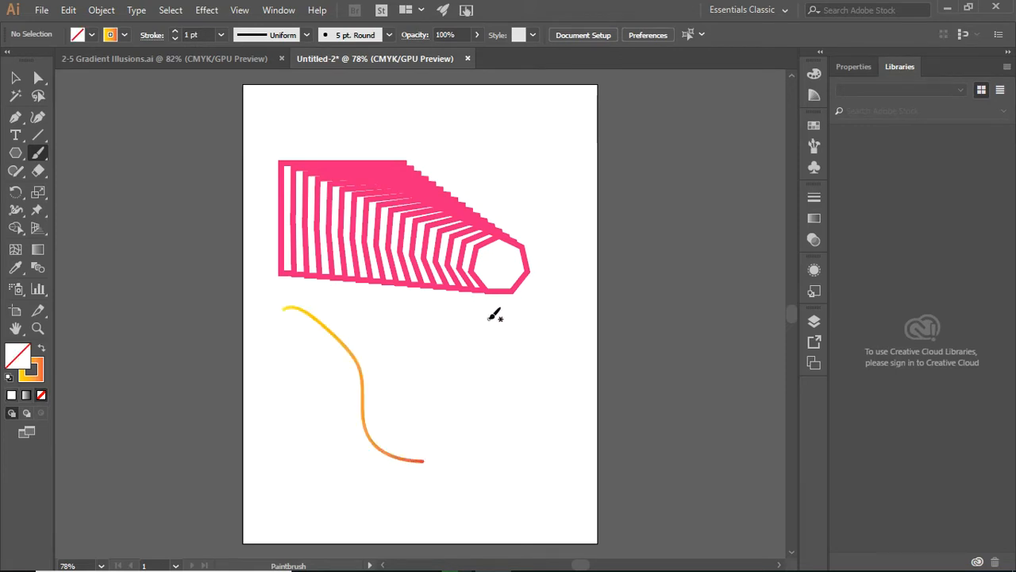
pyautogui.moveTo(489, 318); pyautogui.dragTo(362, 464)
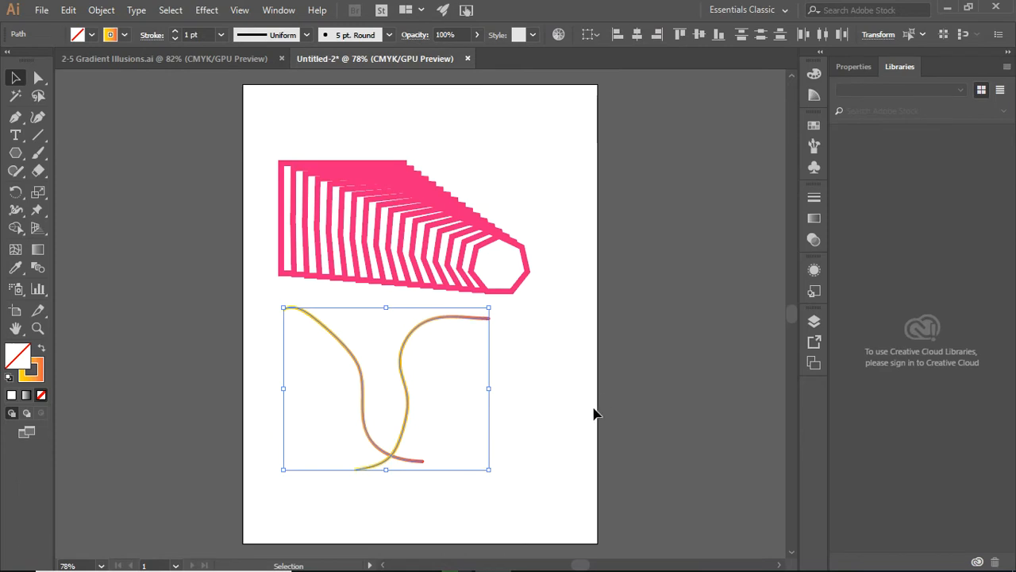
# Step: Change the Blend Options Specified Steps value to 20 for the two strokes
pyautogui.click(102, 9)
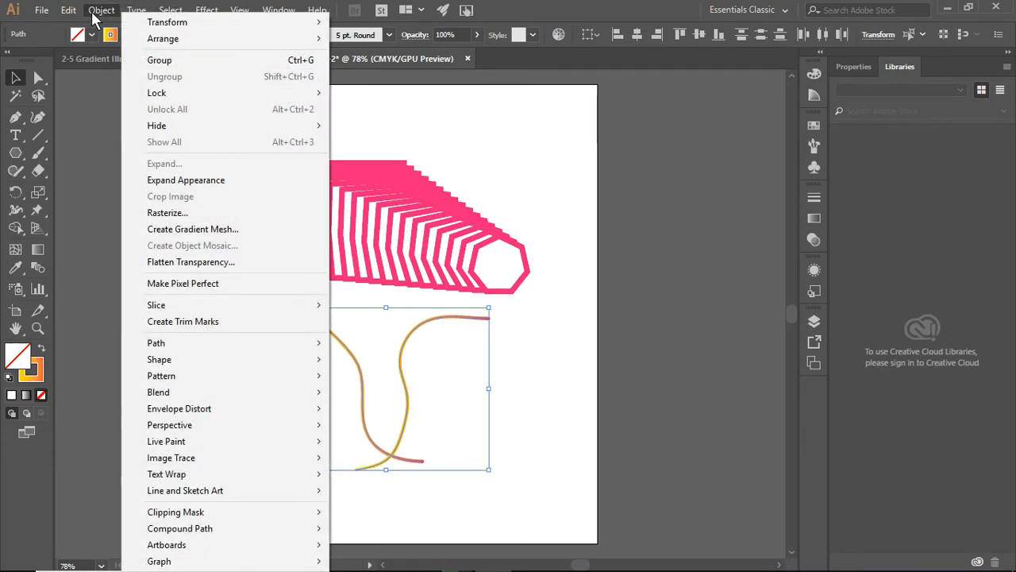
pyautogui.moveTo(159, 390)
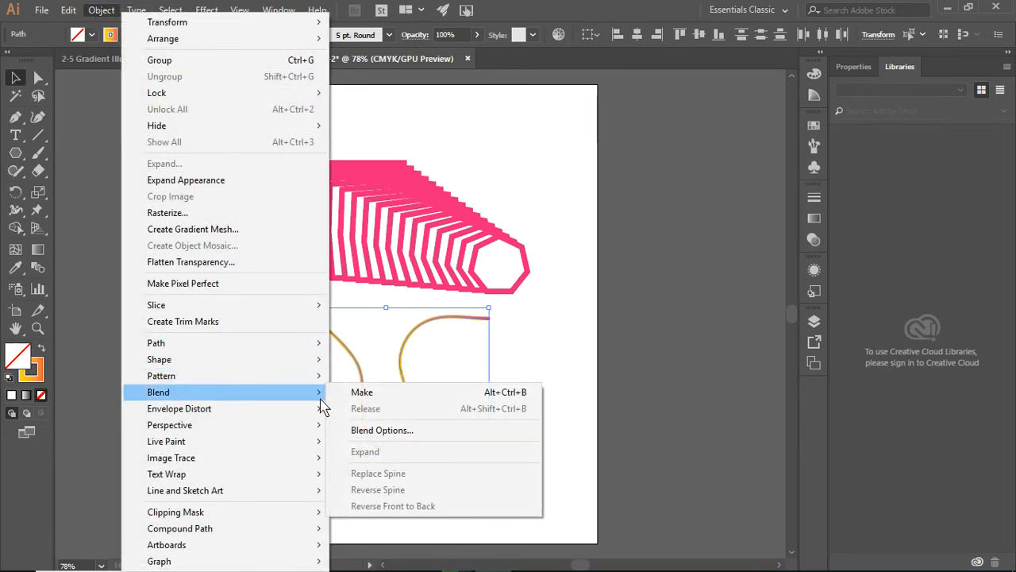
pyautogui.click(381, 428)
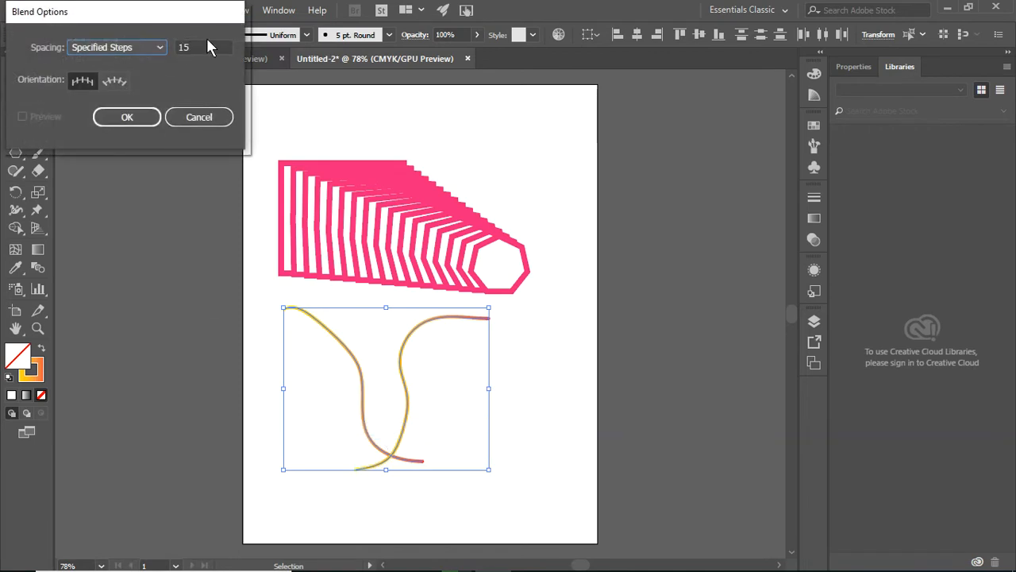
pyautogui.click(203, 47)
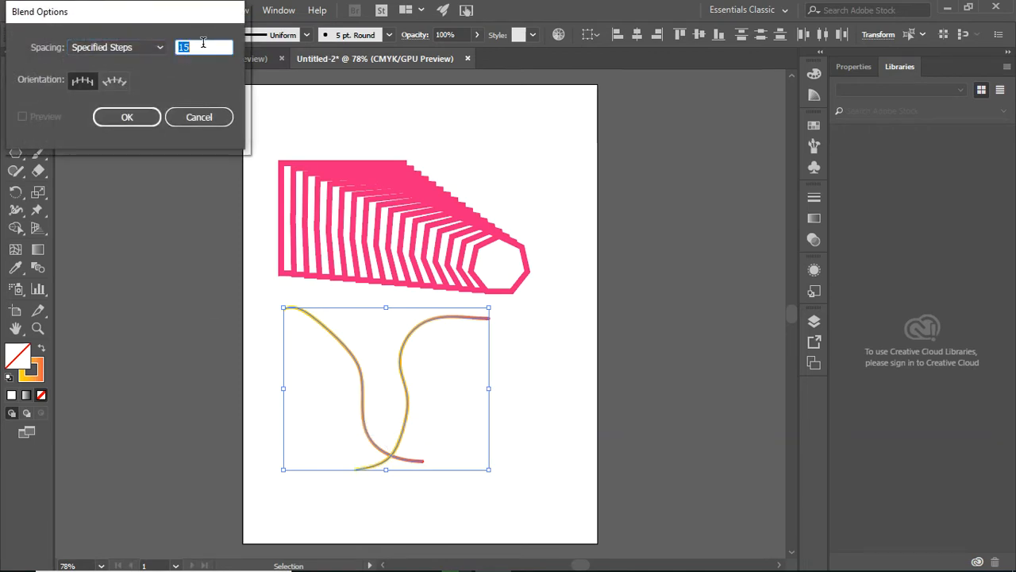
pyautogui.write('20')
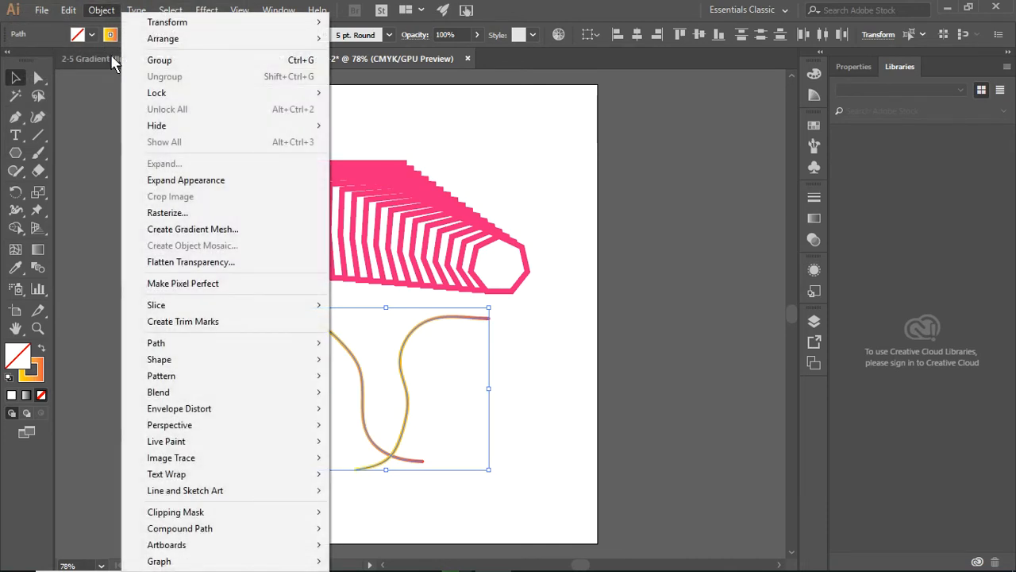
pyautogui.moveTo(159, 390)
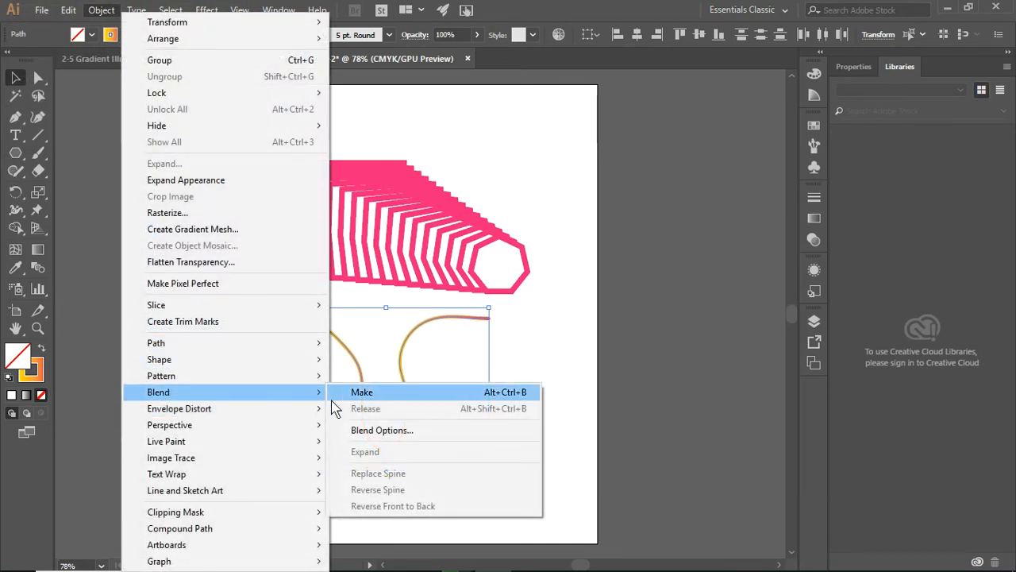
# Step: Make the blend, merging the two gradient strokes into one flowing yellow-orange form
pyautogui.click(362, 391)
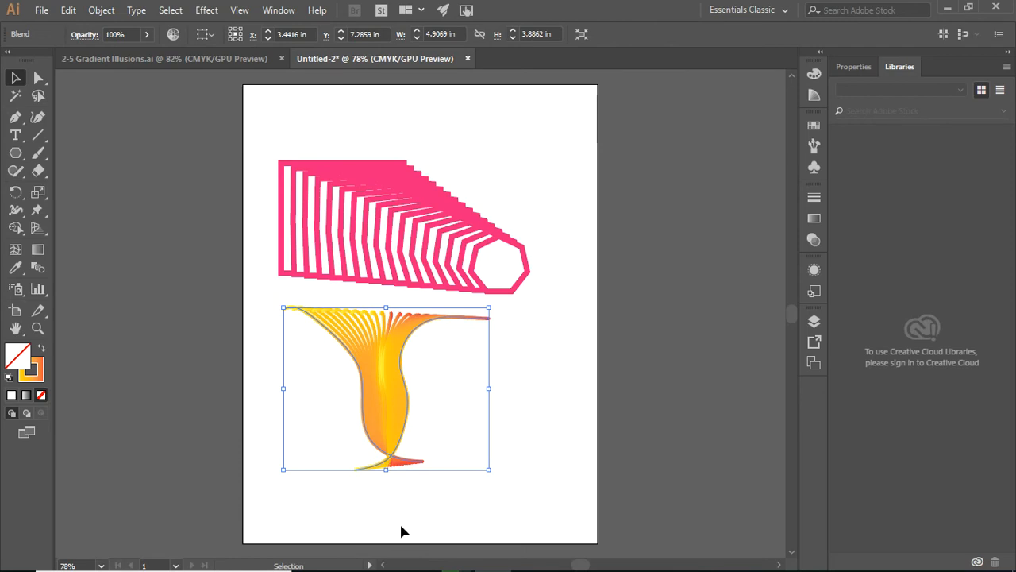
pyautogui.moveTo(426, 435)
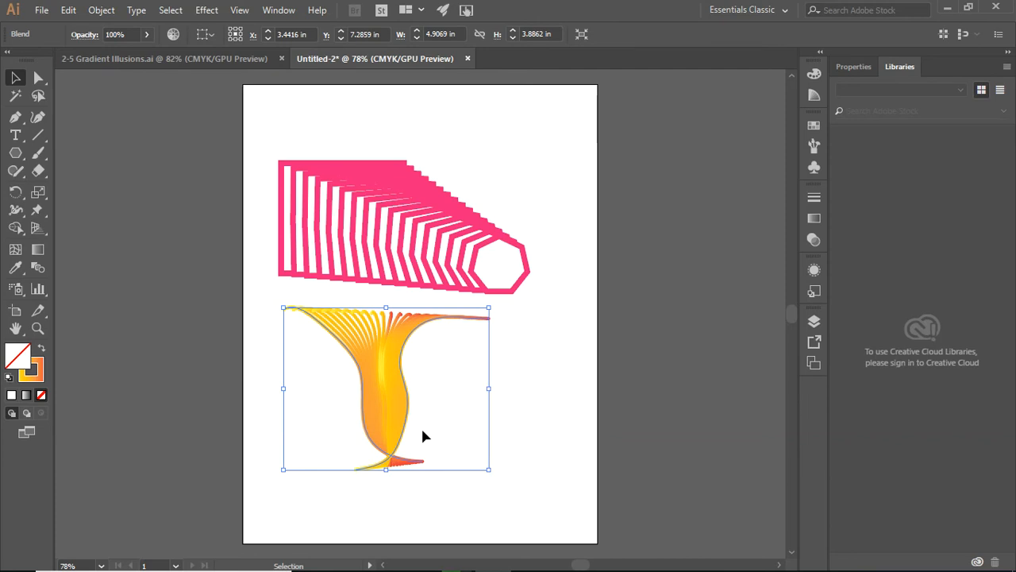
pyautogui.moveTo(413, 391)
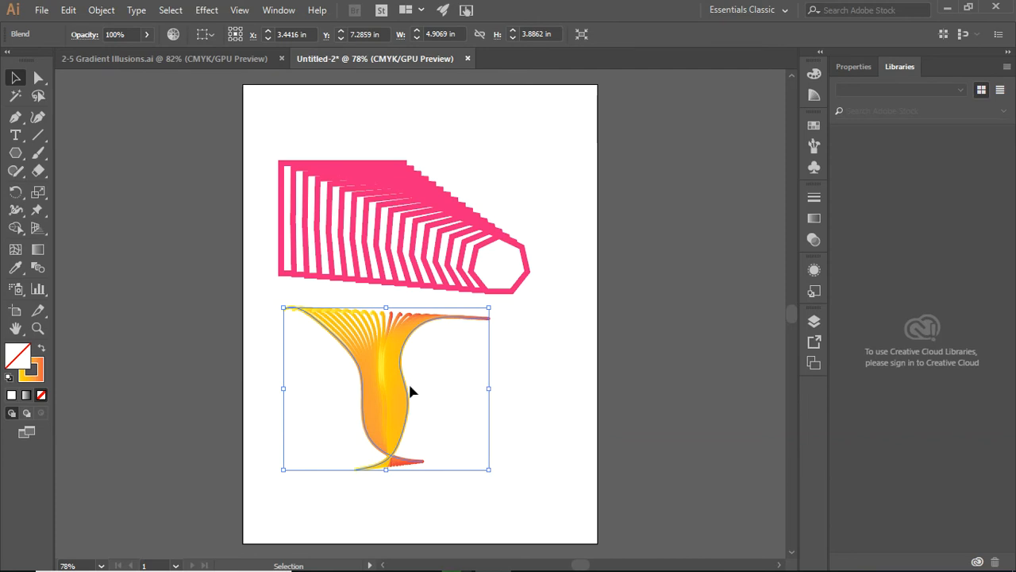